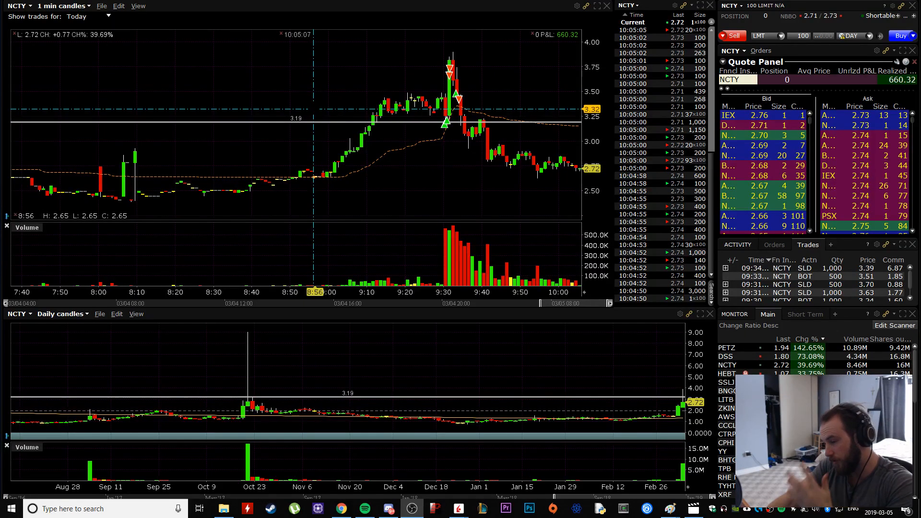
mouse_move(321, 409)
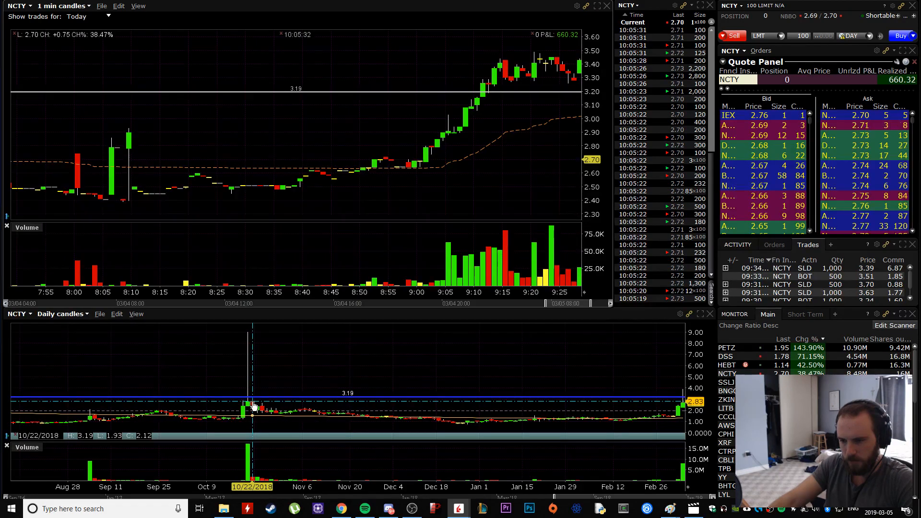
mouse_move(152, 405)
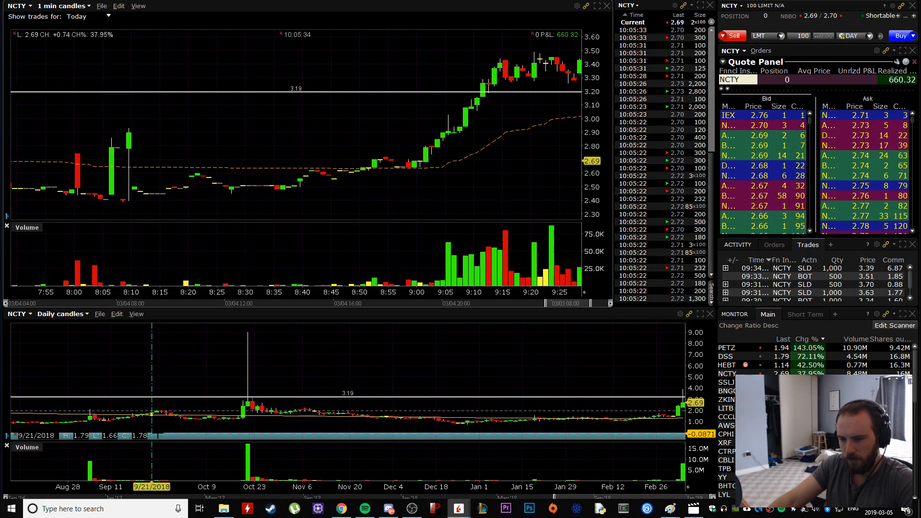
mouse_move(257, 402)
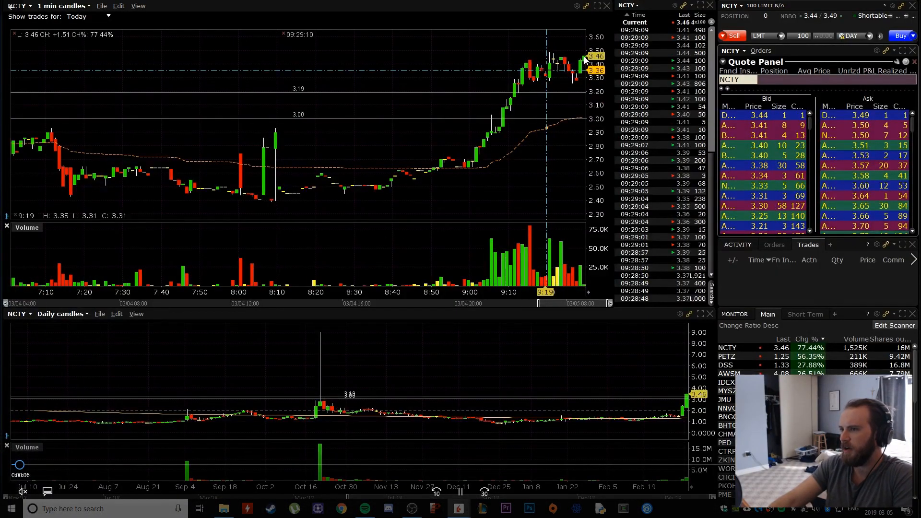
Step: Glance at the chart's File menu and dismiss it without choosing anything
left_click(102, 6)
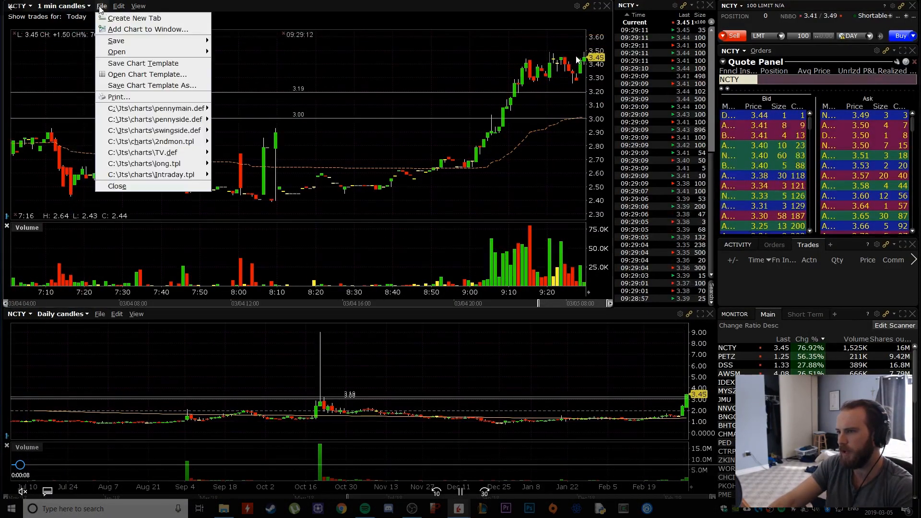
left_click(119, 6)
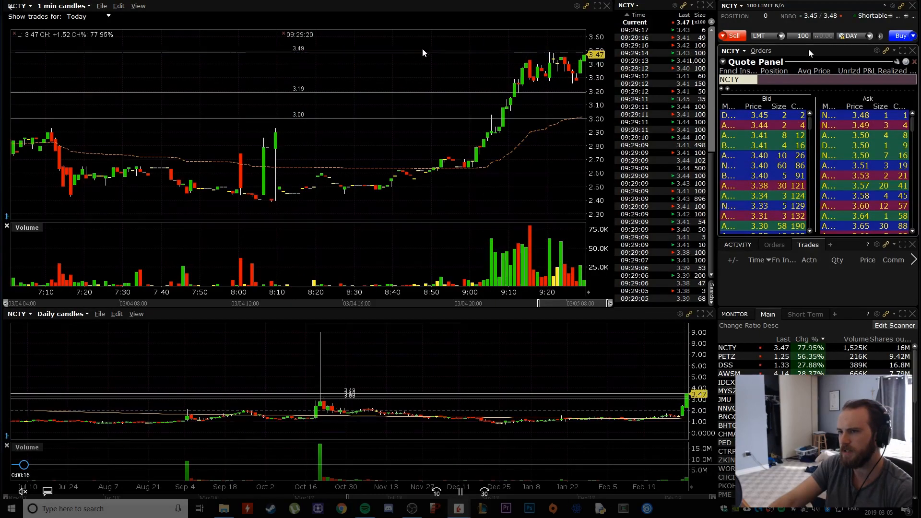
mouse_move(529, 77)
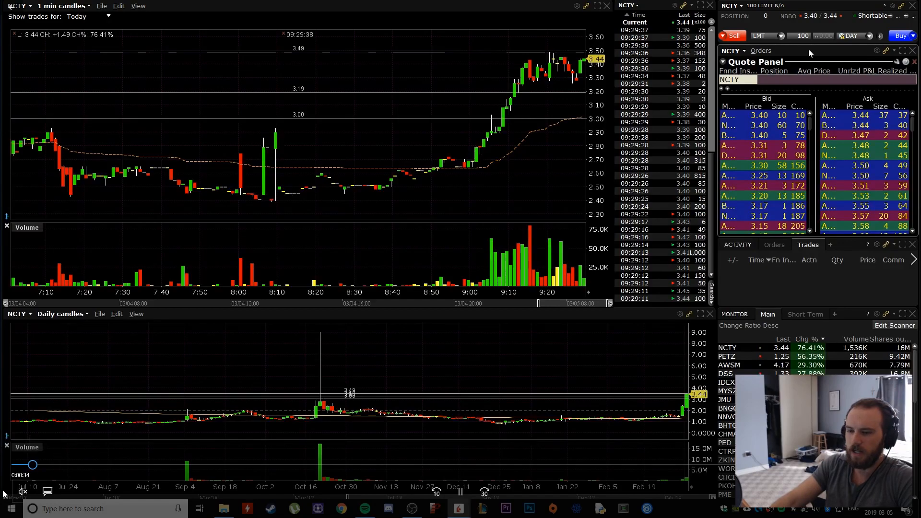
mouse_move(482, 492)
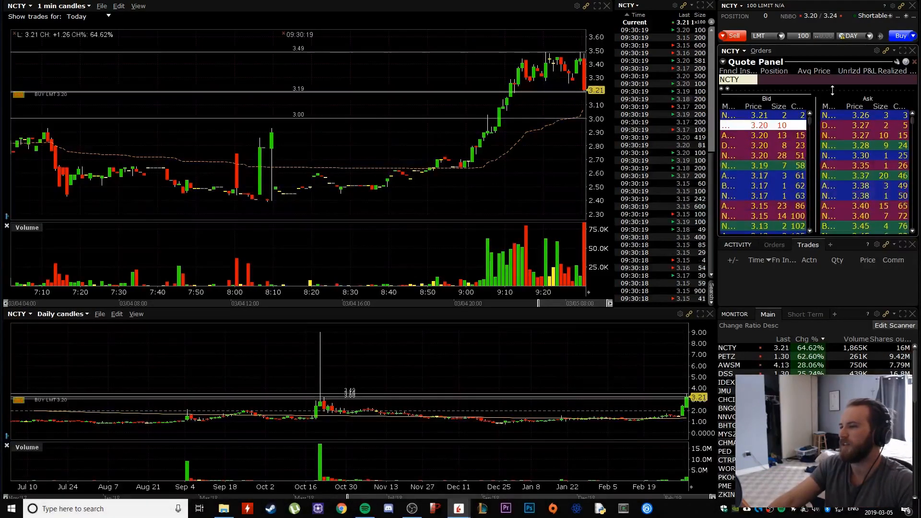
left_click(902, 35)
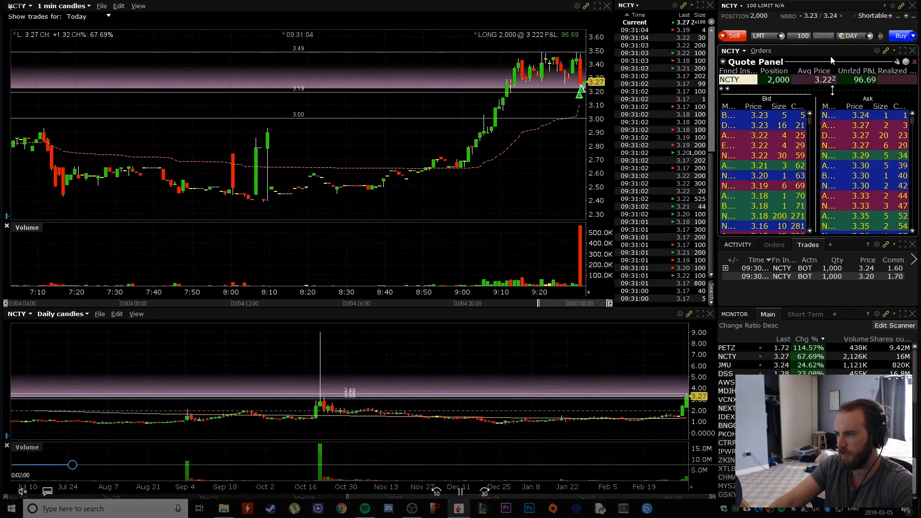
Step: Switch the NCTY order type to STP for a sell stop at 3.17
left_click(767, 35)
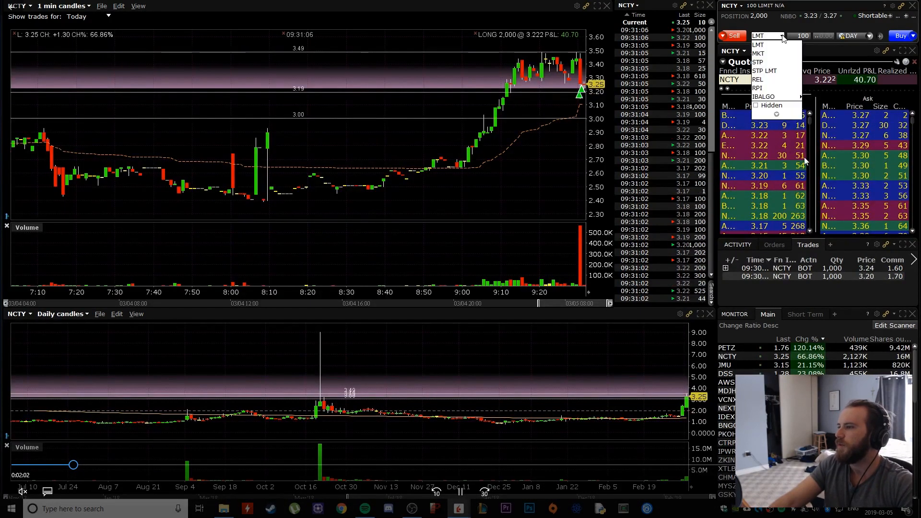
left_click(759, 62)
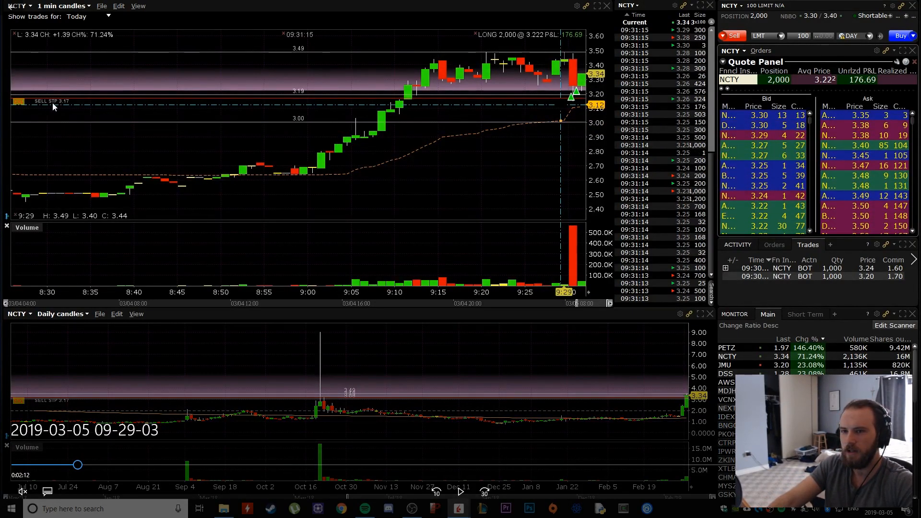
mouse_move(629, 109)
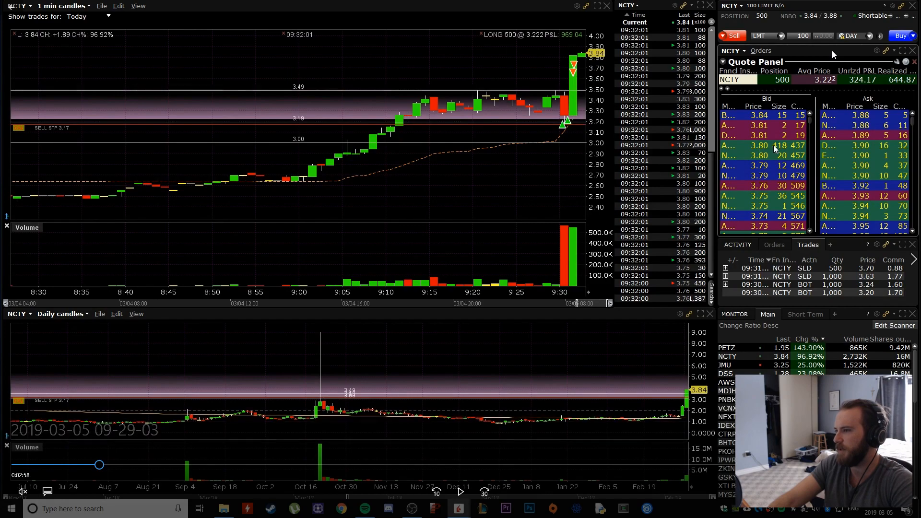
mouse_move(770, 142)
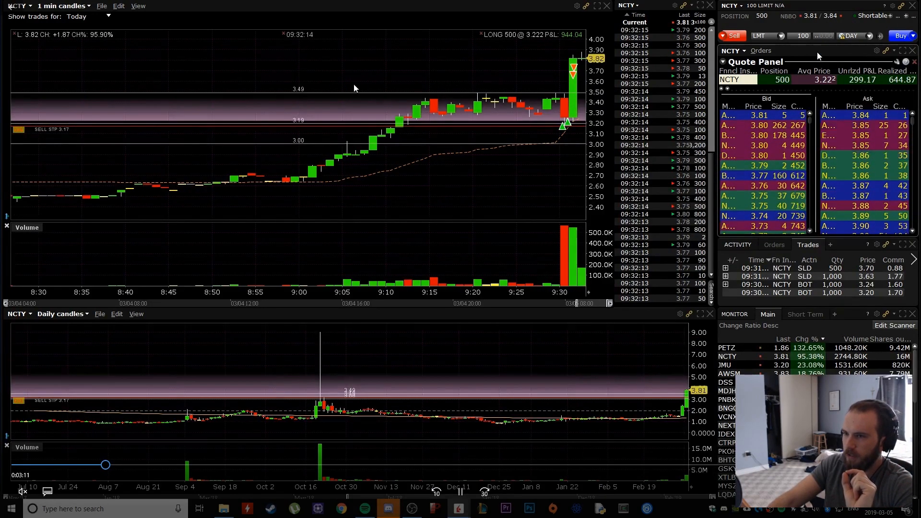
mouse_move(429, 87)
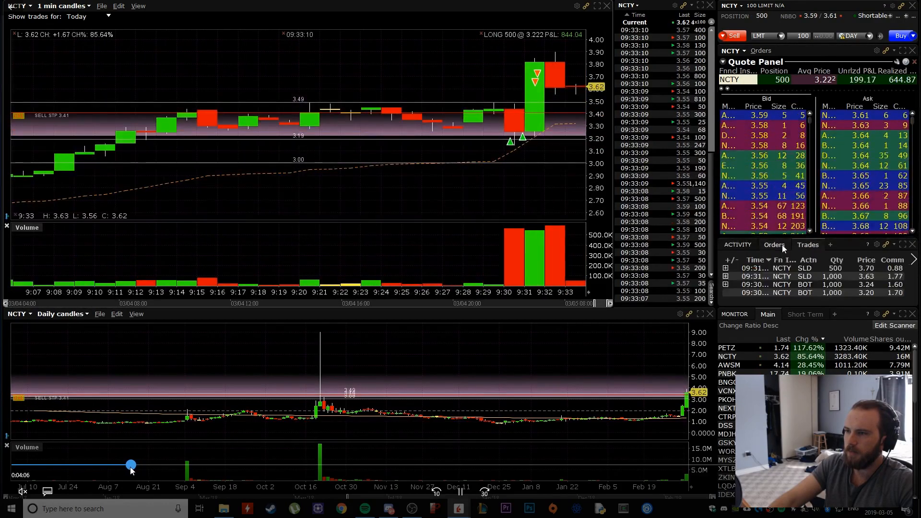
Step: Show the working NCTY orders list before re-adding at 3.51
left_click(775, 244)
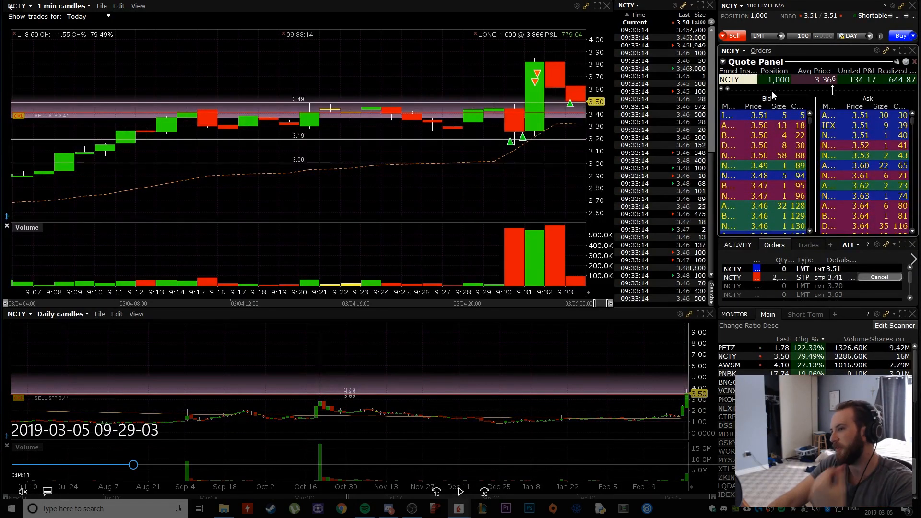
mouse_move(449, 97)
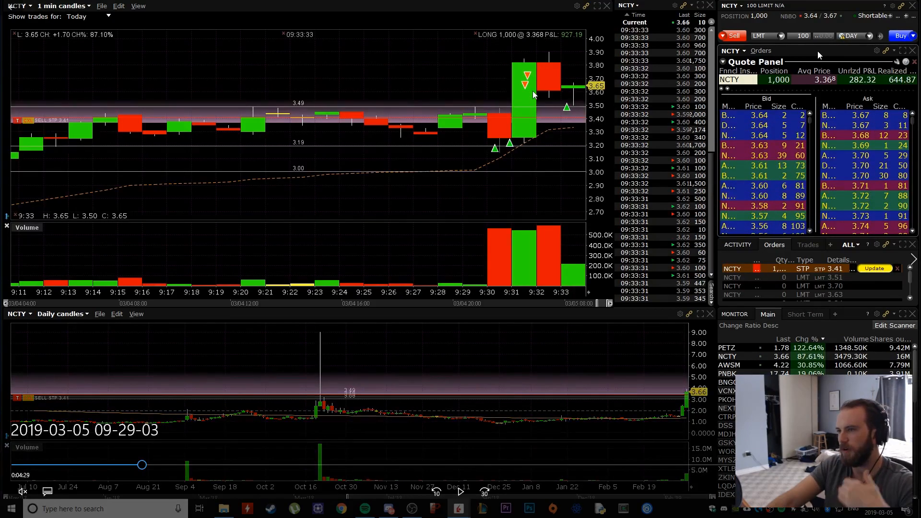
mouse_move(575, 57)
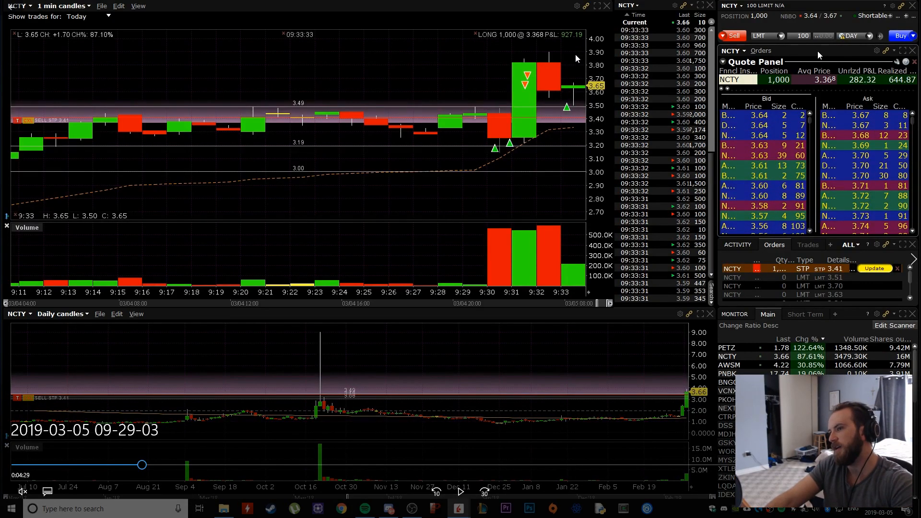
mouse_move(839, 121)
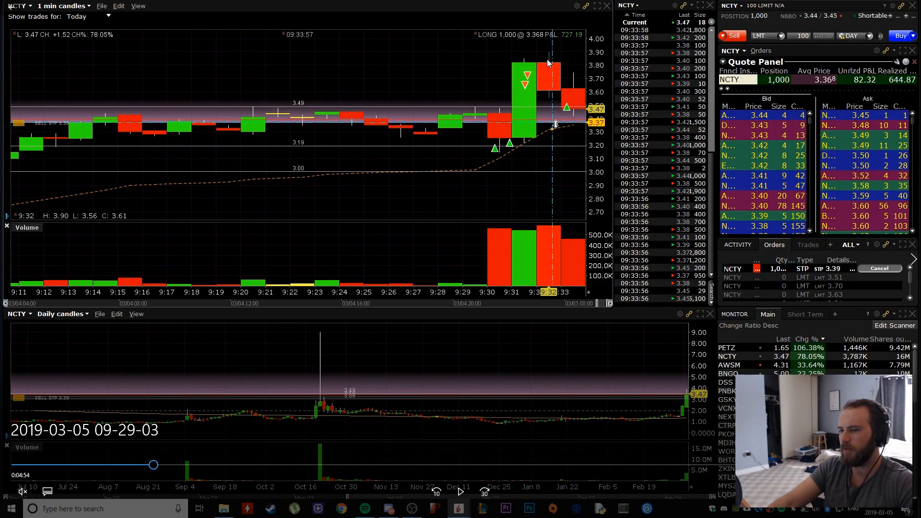
mouse_move(505, 85)
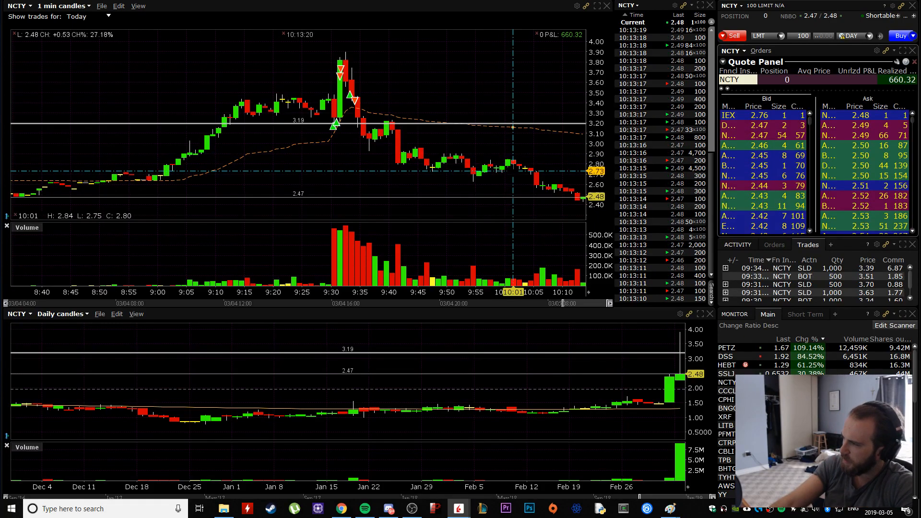
mouse_move(288, 127)
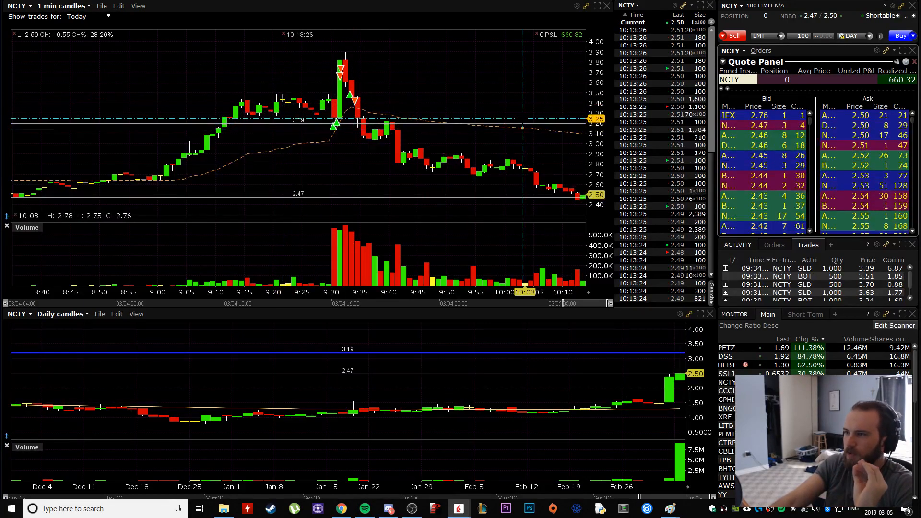
mouse_move(389, 128)
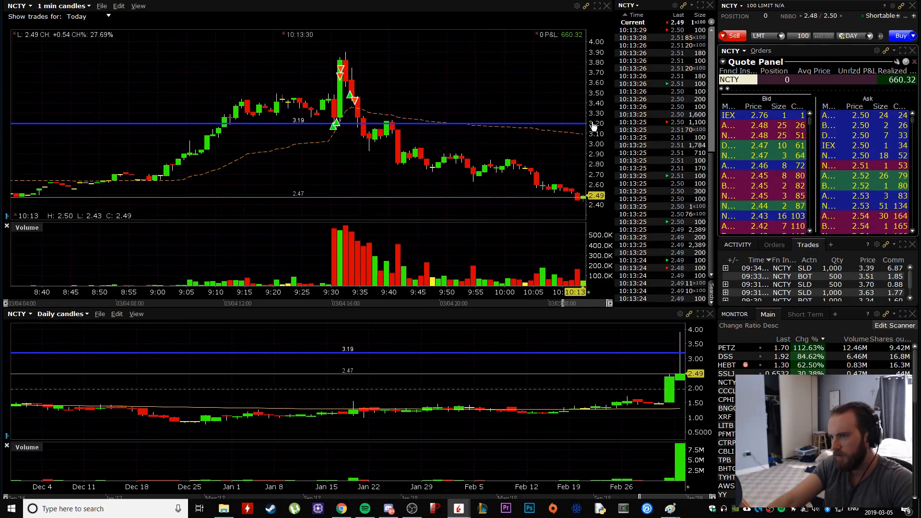
mouse_move(315, 128)
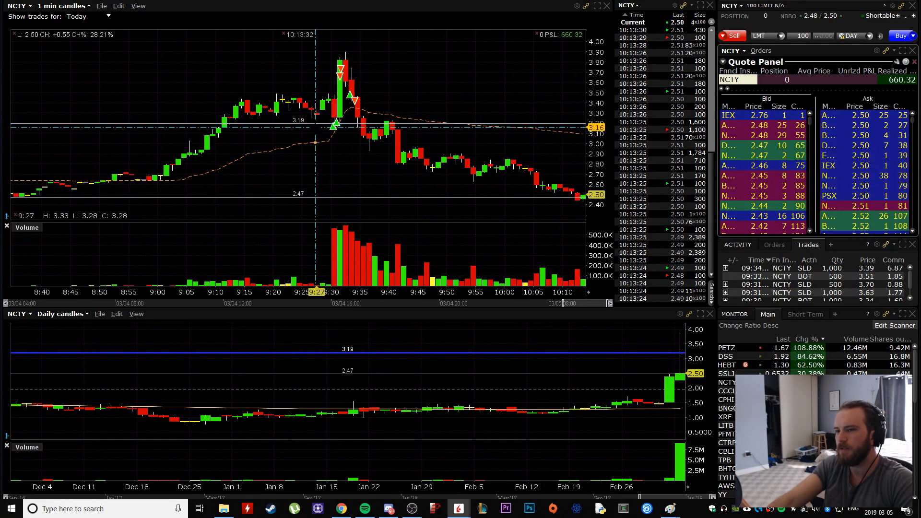
mouse_move(332, 125)
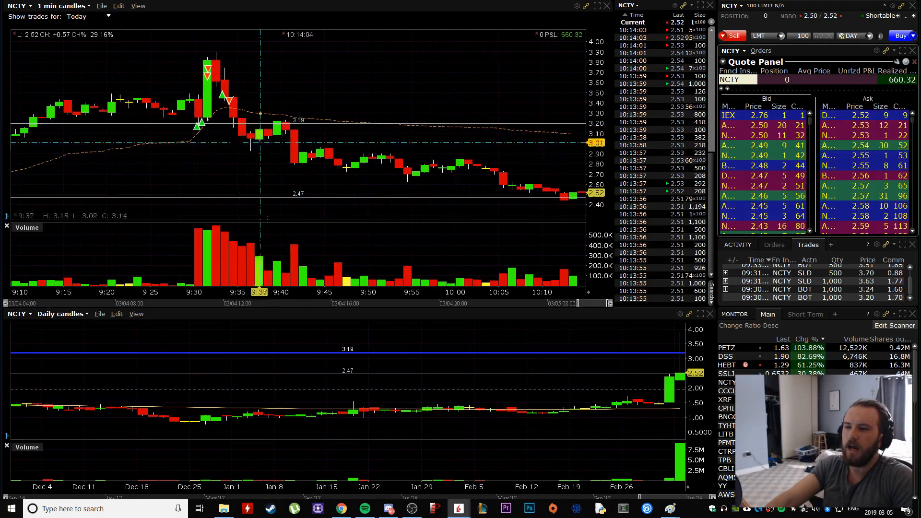
mouse_move(191, 117)
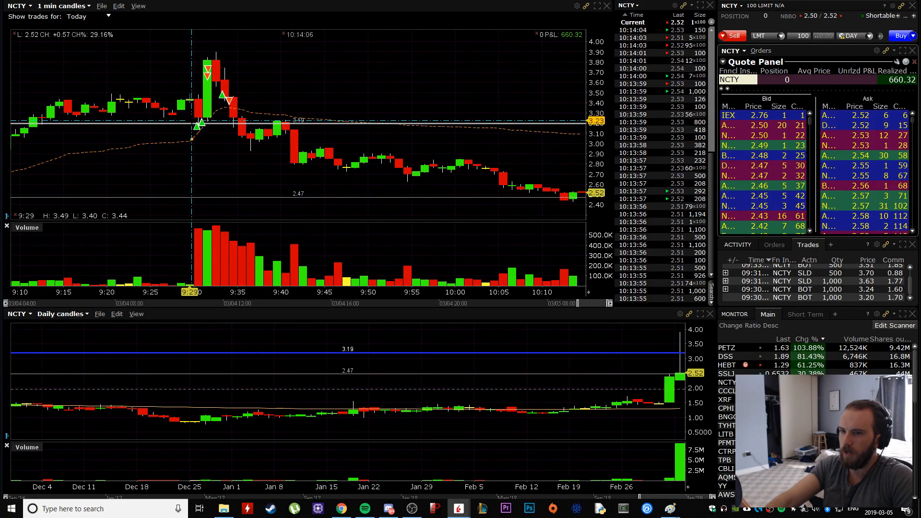